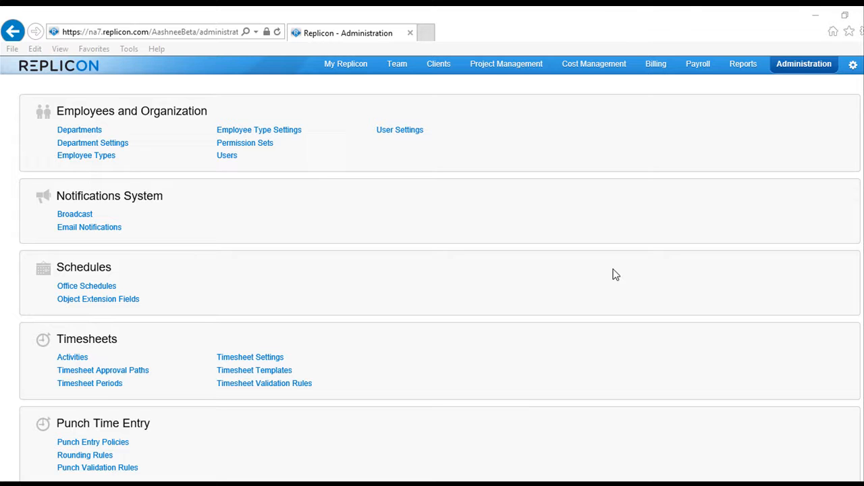
{"action": "mouse_move", "coordinate": [180, 43]}
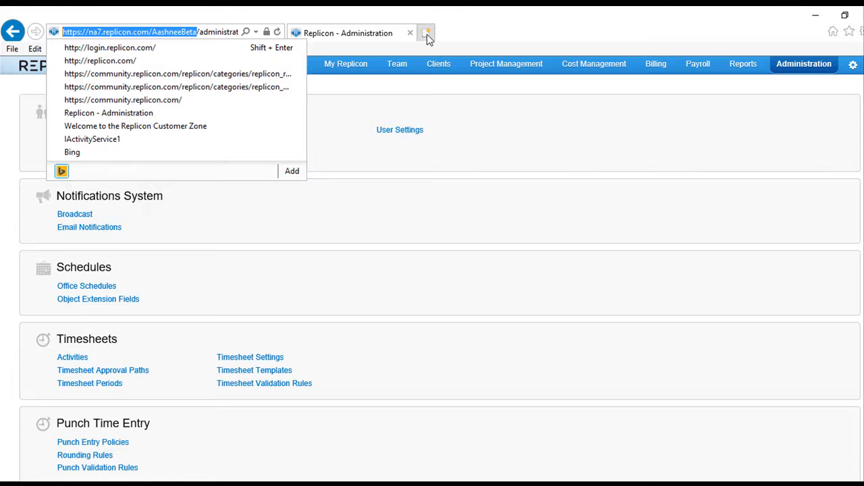
Step: Open a new tab and go to the tenant's '/service' web services help address
{"action": "left_click", "coordinate": [427, 32]}
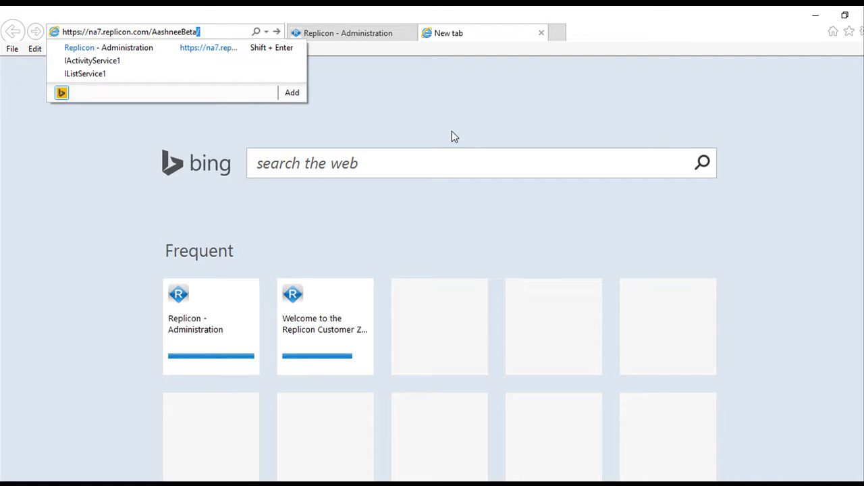
{"action": "type", "text": "s"}
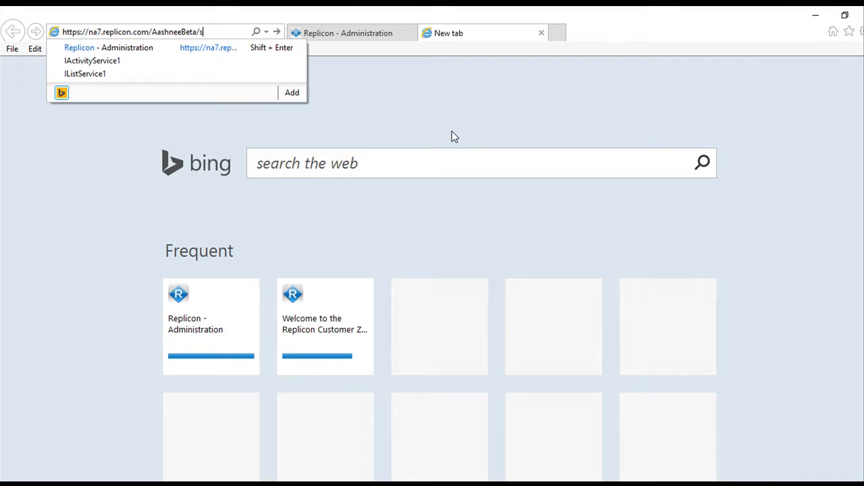
{"action": "type", "text": "ervices/he"}
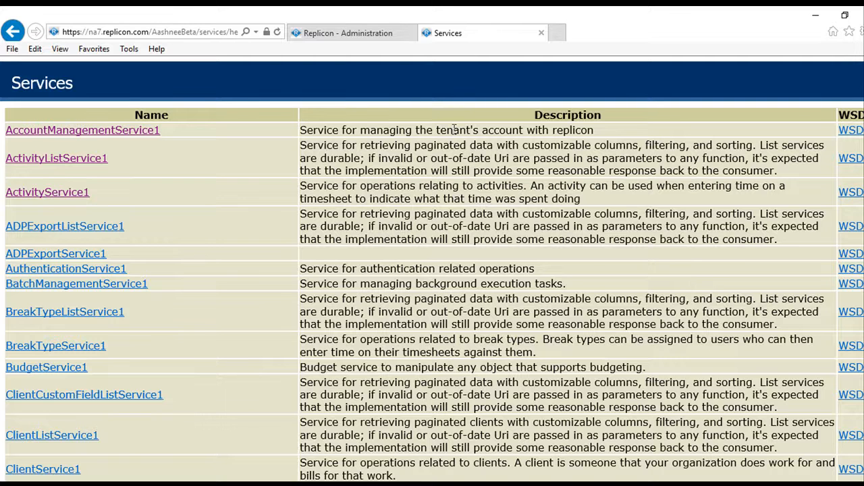
{"action": "scroll", "scroll_direction": "down", "scroll_amount": 3}
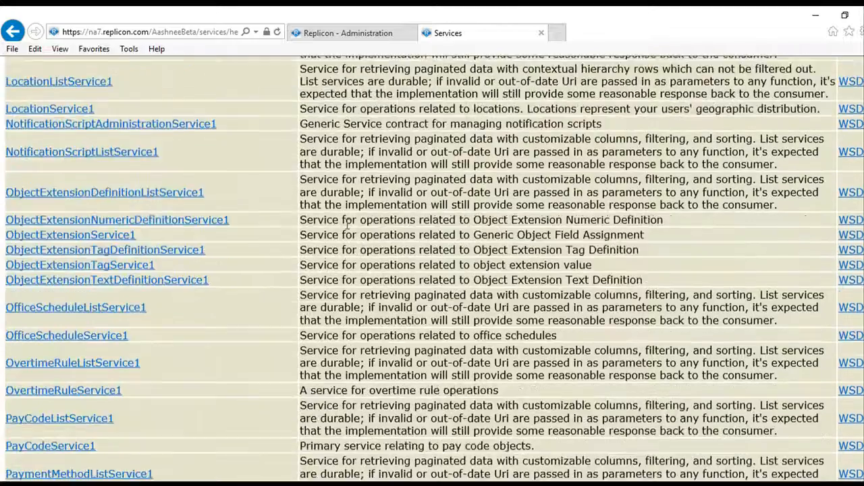
{"action": "scroll", "scroll_direction": "down", "scroll_amount": 3}
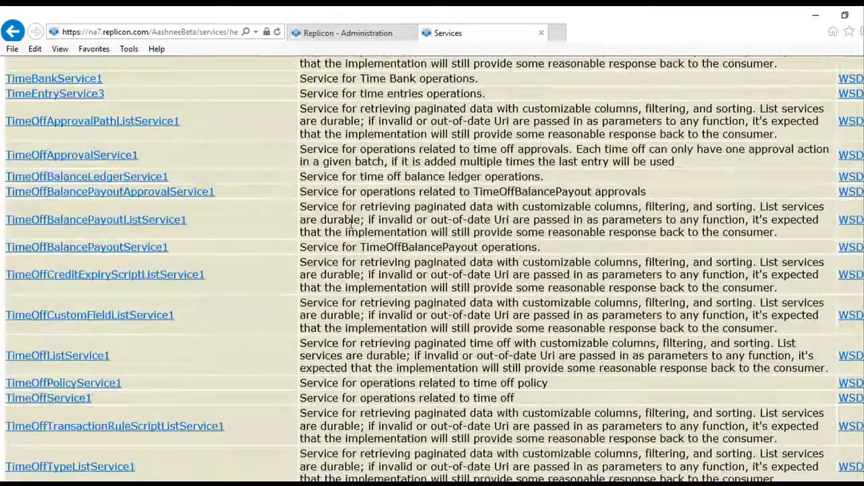
{"action": "scroll", "scroll_direction": "up", "scroll_amount": 3}
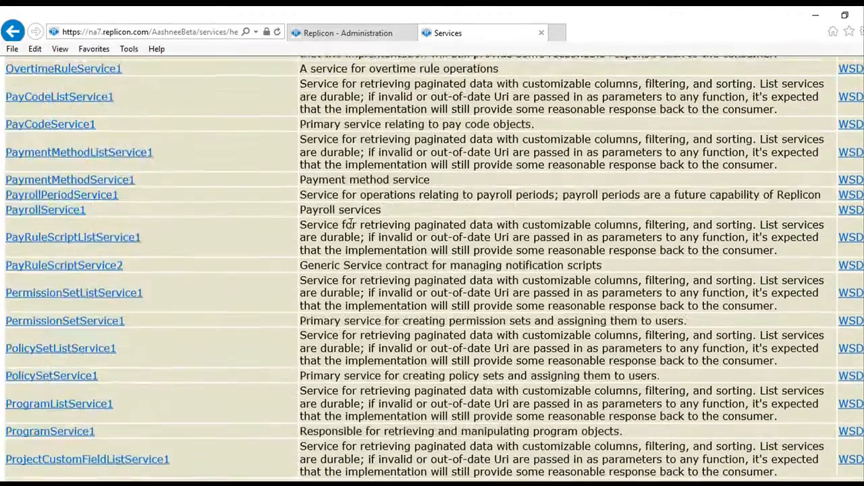
{"action": "scroll", "scroll_direction": "up", "scroll_amount": 3}
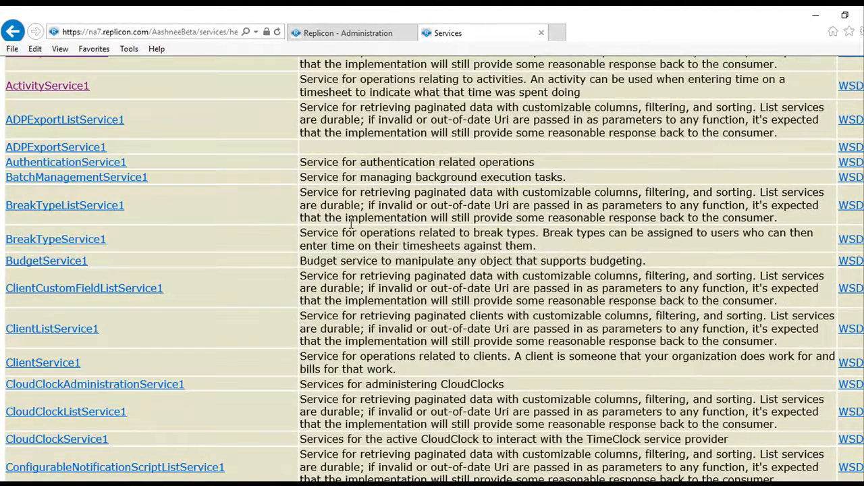
{"action": "mouse_move", "coordinate": [128, 49]}
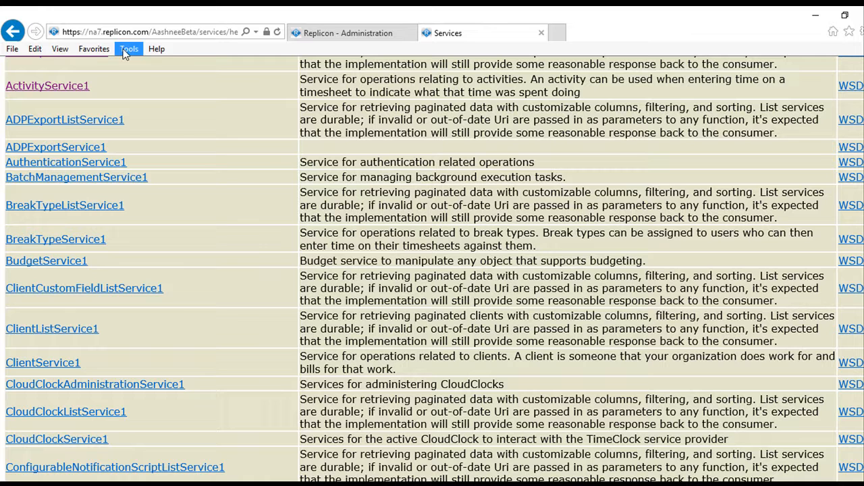
{"action": "mouse_move", "coordinate": [135, 31]}
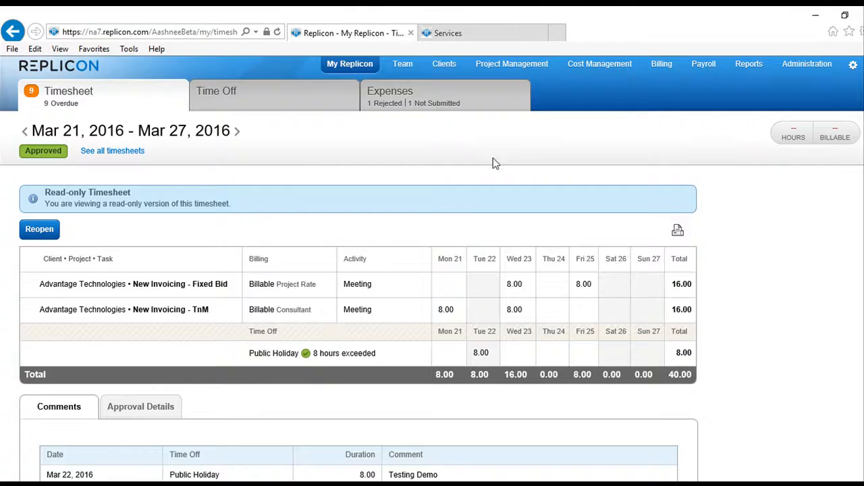
Step: Close the extra tabs so only the Services help page listing AccountManagementService1 remains
{"action": "left_click", "coordinate": [853, 64]}
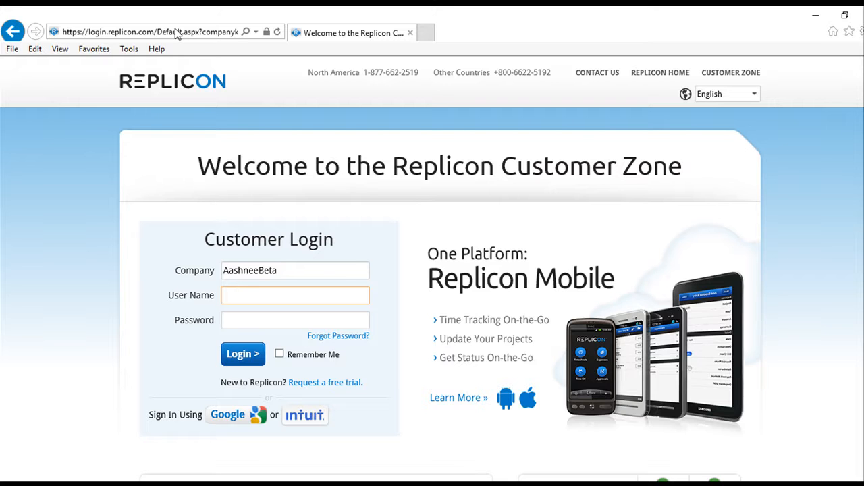
{"action": "left_click", "coordinate": [295, 295]}
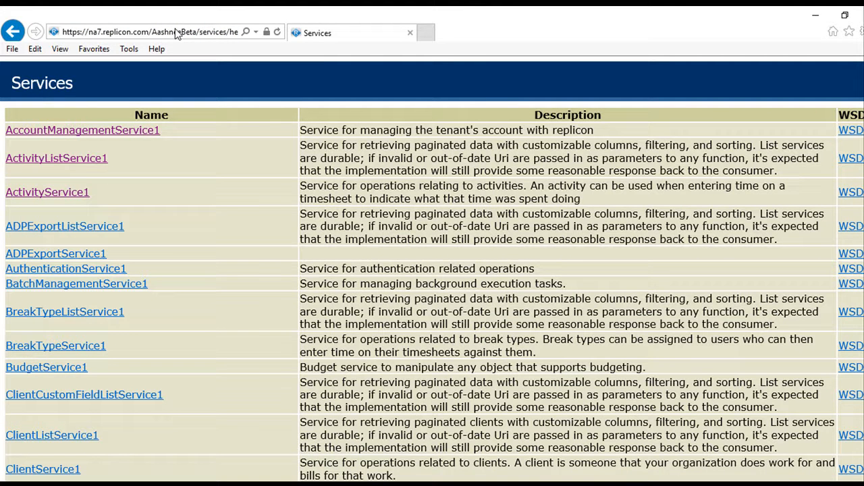
{"action": "mouse_move", "coordinate": [47, 192]}
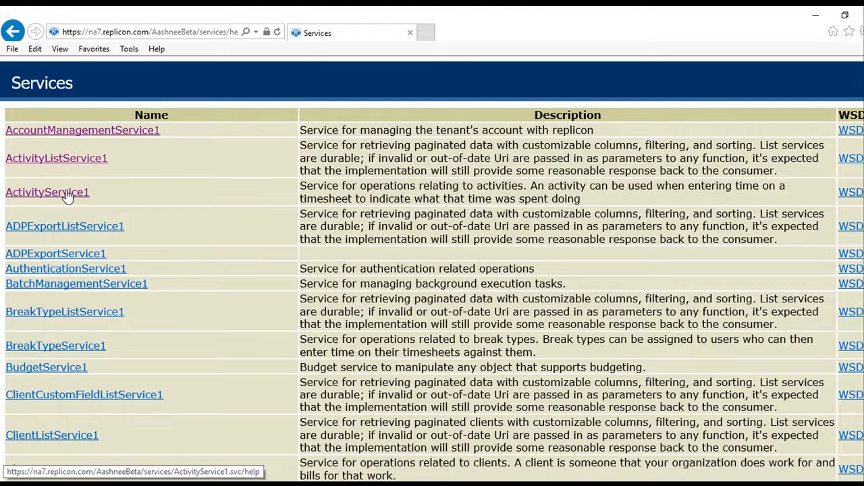
Step: Go to ActivityService1's GetActivityDetails test page and look up activities for the activityUri field
{"action": "left_click", "coordinate": [47, 192]}
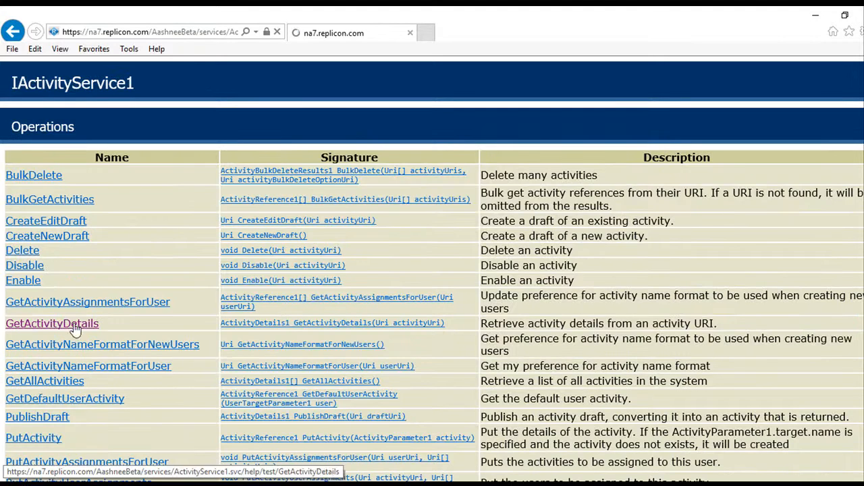
{"action": "left_click", "coordinate": [52, 323]}
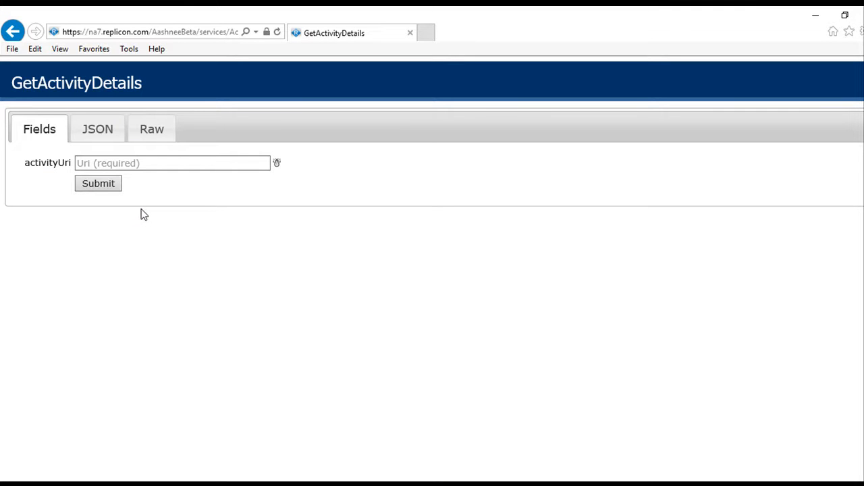
{"action": "mouse_move", "coordinate": [303, 217]}
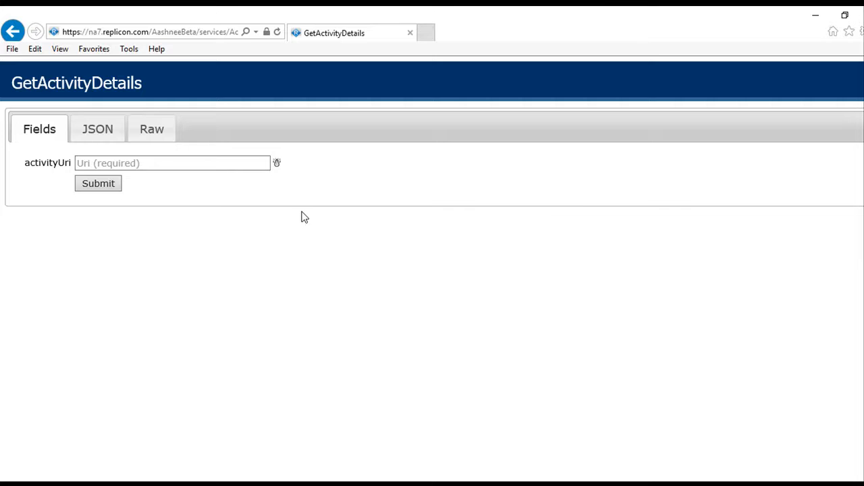
{"action": "left_click", "coordinate": [98, 183]}
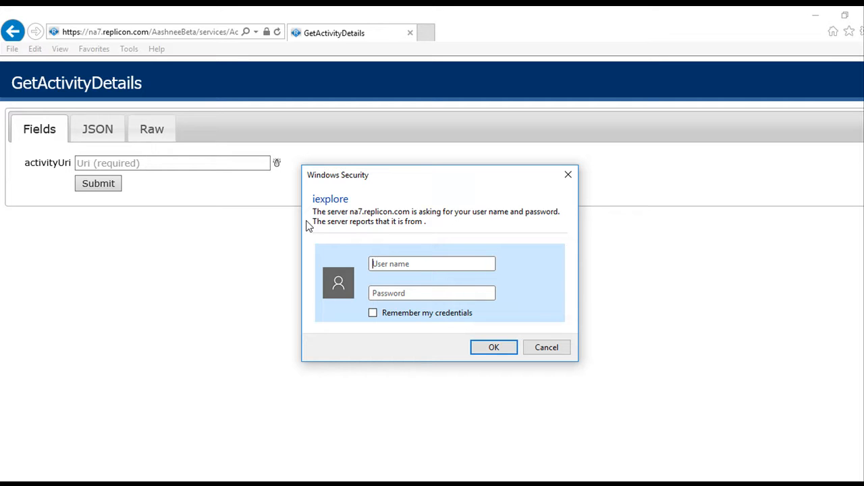
Step: Sign in to the Windows Security prompt as 'aaa\demo' with the password so activities Coding through Training load
{"action": "type", "text": "aashneebet"}
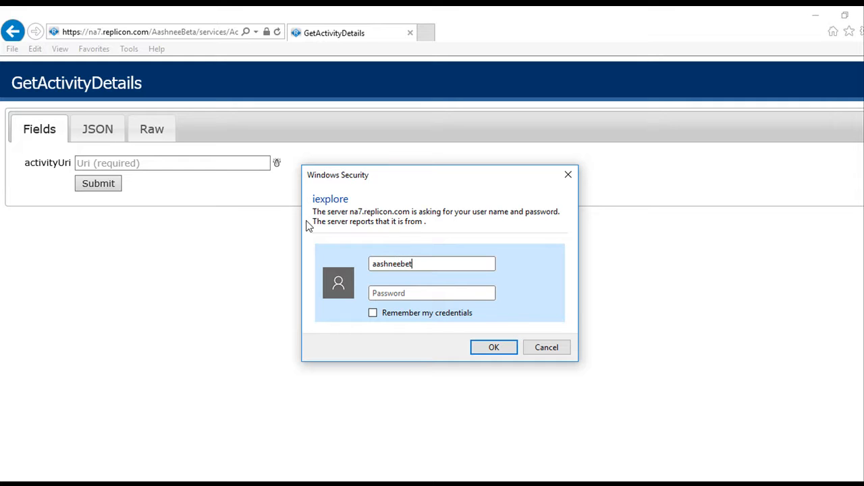
{"action": "type", "text": "a"}
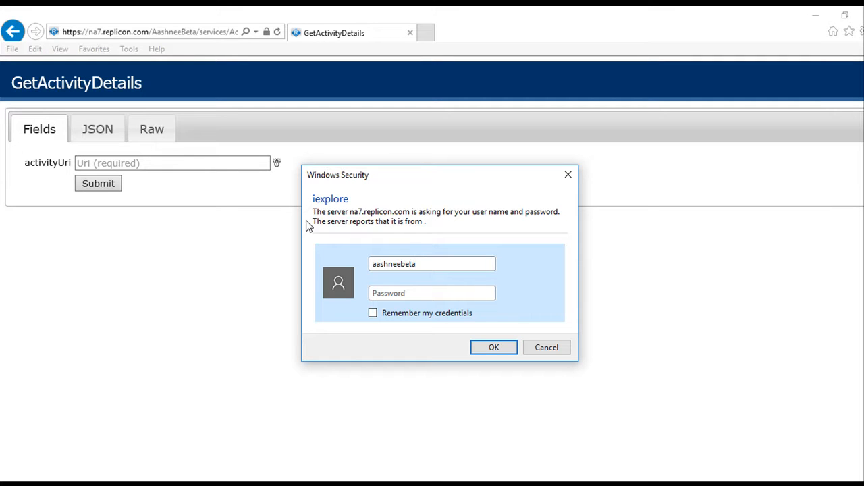
{"action": "type", "text": "\\"}
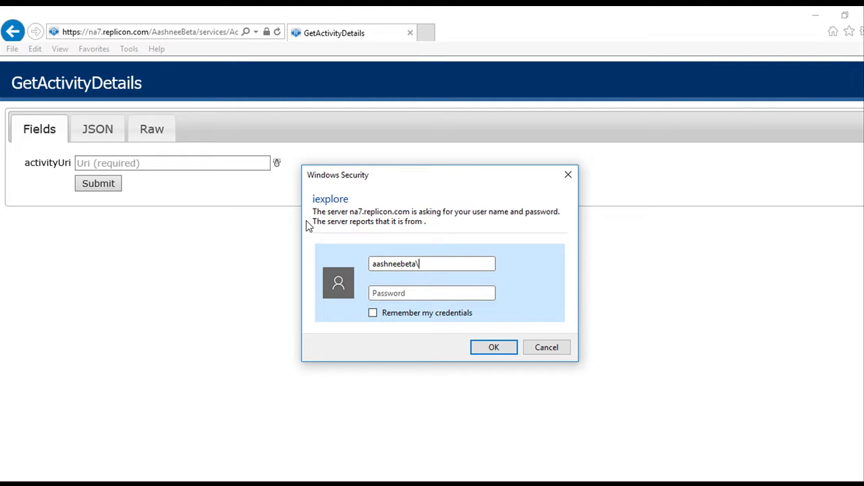
{"action": "type", "text": "demo"}
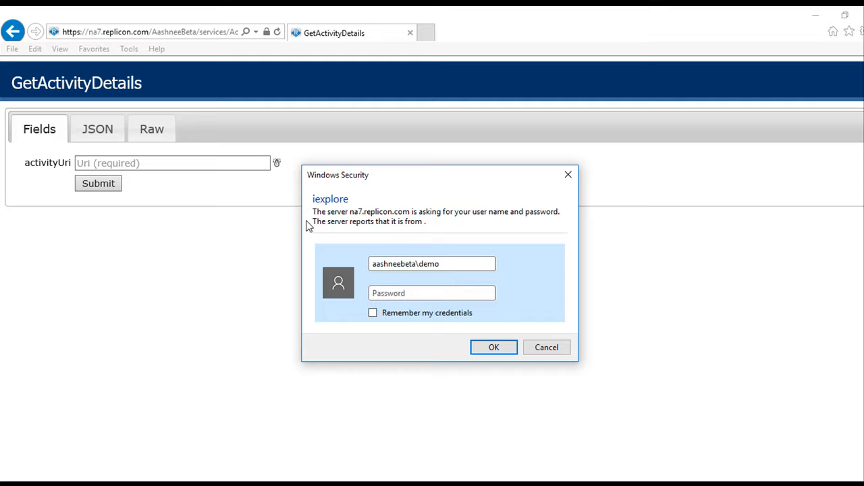
{"action": "left_click", "coordinate": [432, 292]}
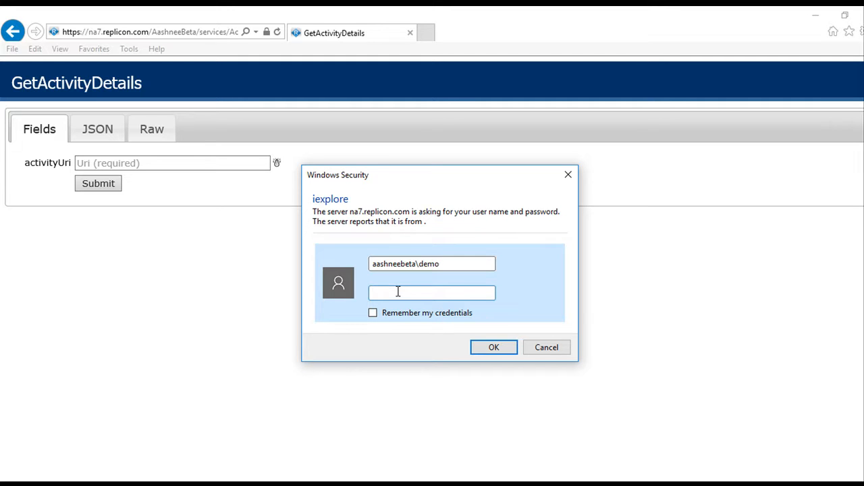
{"action": "type", "text": "password"}
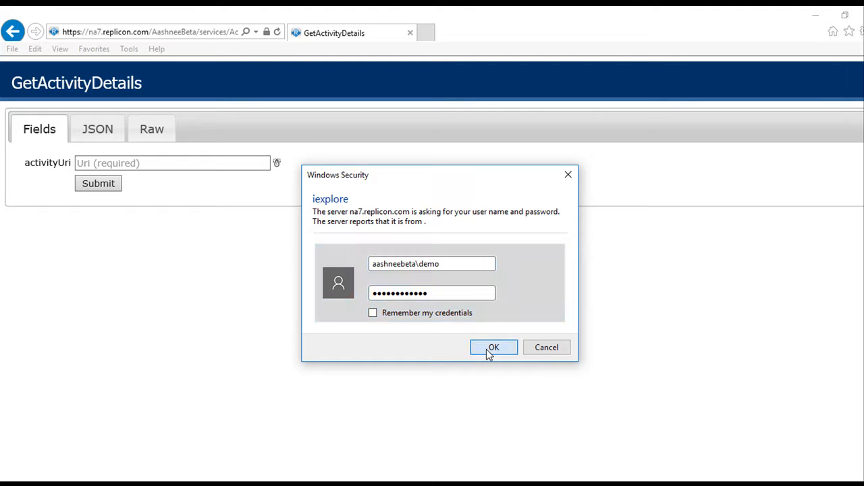
{"action": "left_click", "coordinate": [494, 348]}
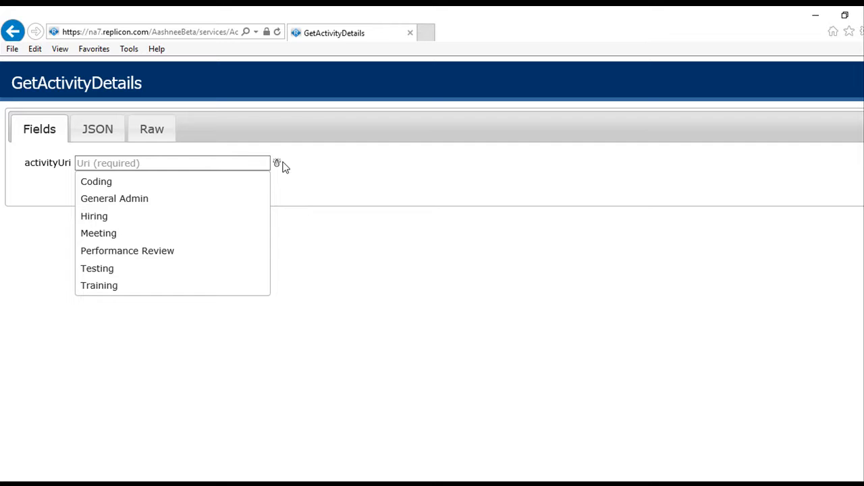
{"action": "left_click", "coordinate": [98, 183]}
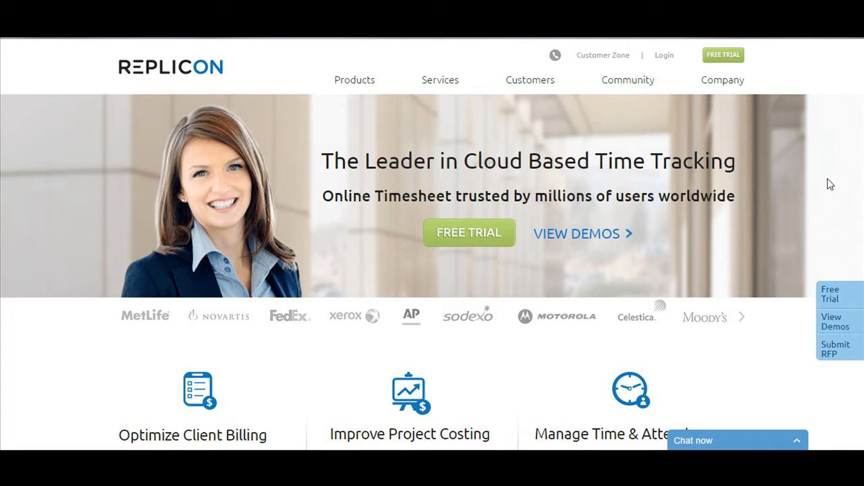
{"action": "mouse_move", "coordinate": [603, 55]}
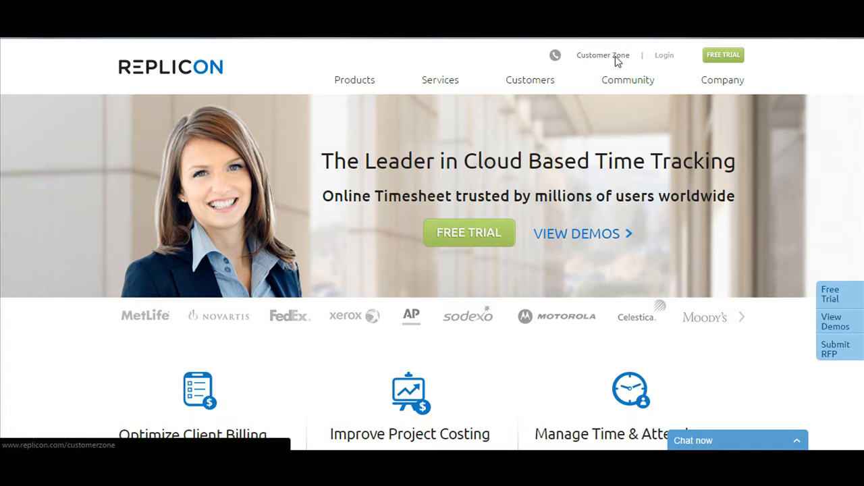
Step: Go from replicon.com to the Customer Zone's Community page with recent conversations
{"action": "left_click", "coordinate": [602, 55]}
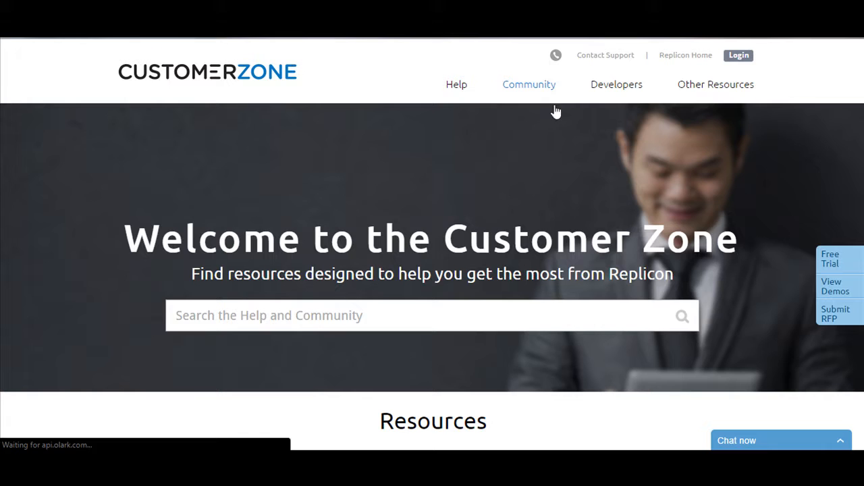
{"action": "left_click", "coordinate": [529, 83]}
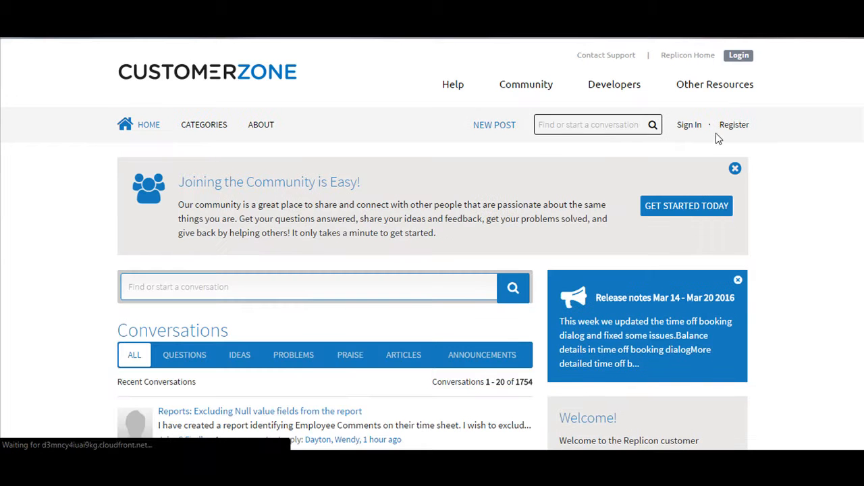